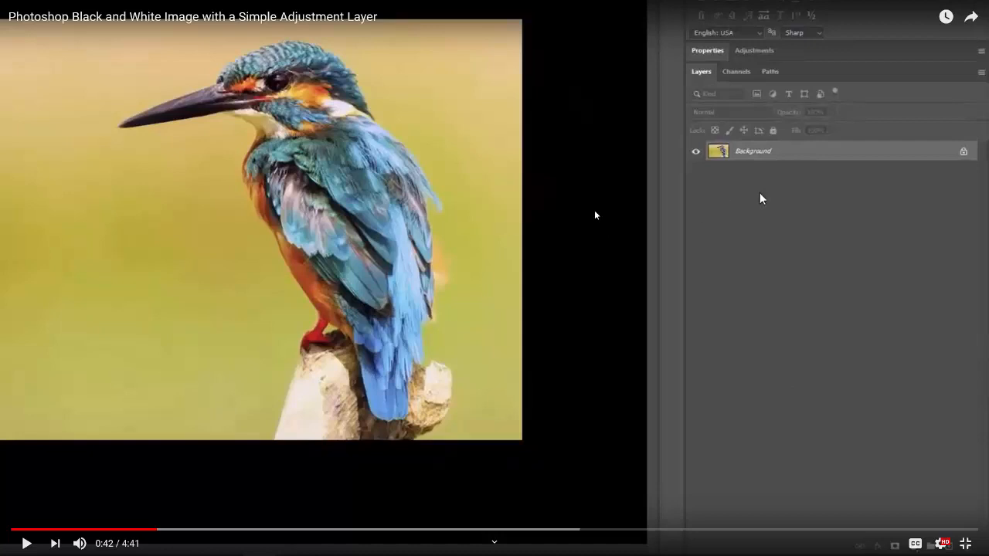
mouse_move(569, 281)
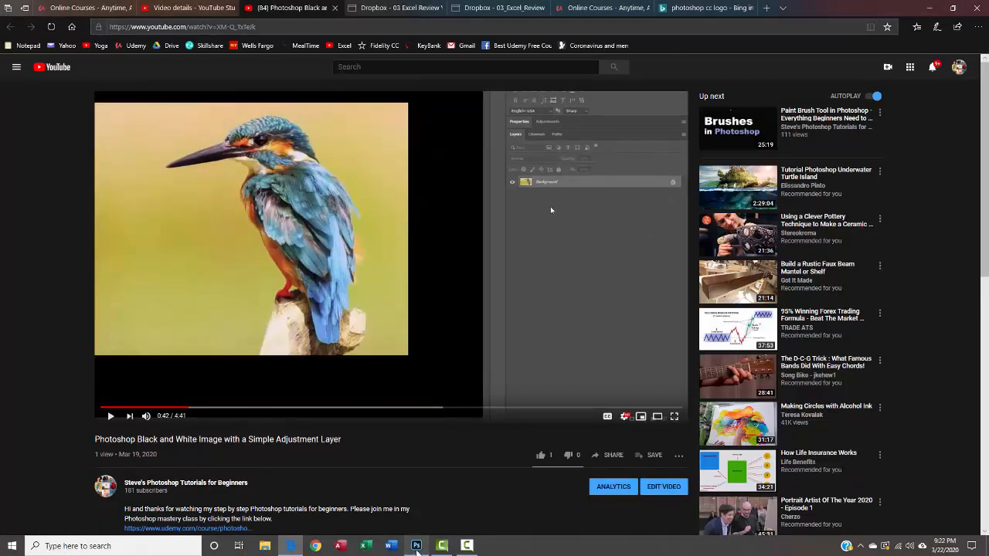
- Switch from the paused YouTube tutorial over to Photoshop
click(418, 548)
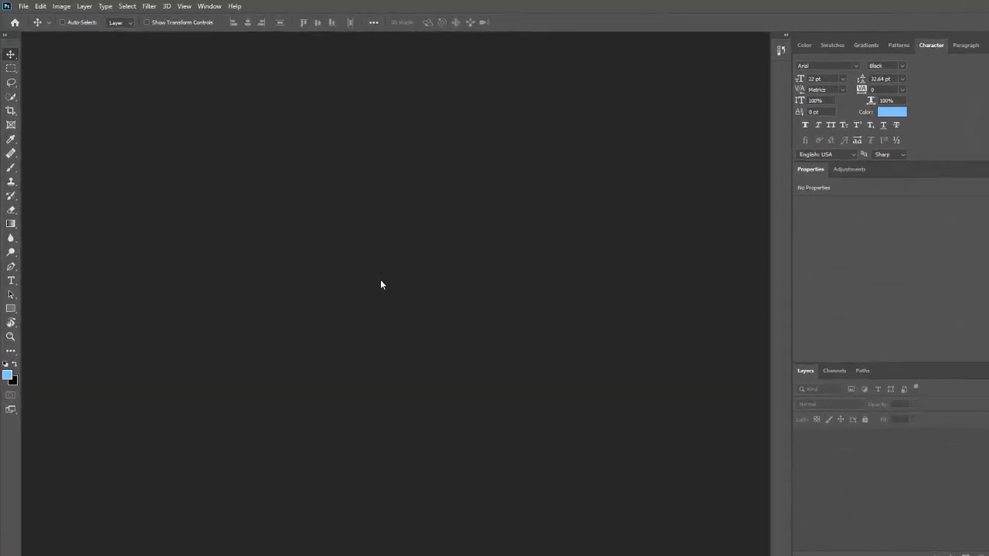
mouse_move(370, 285)
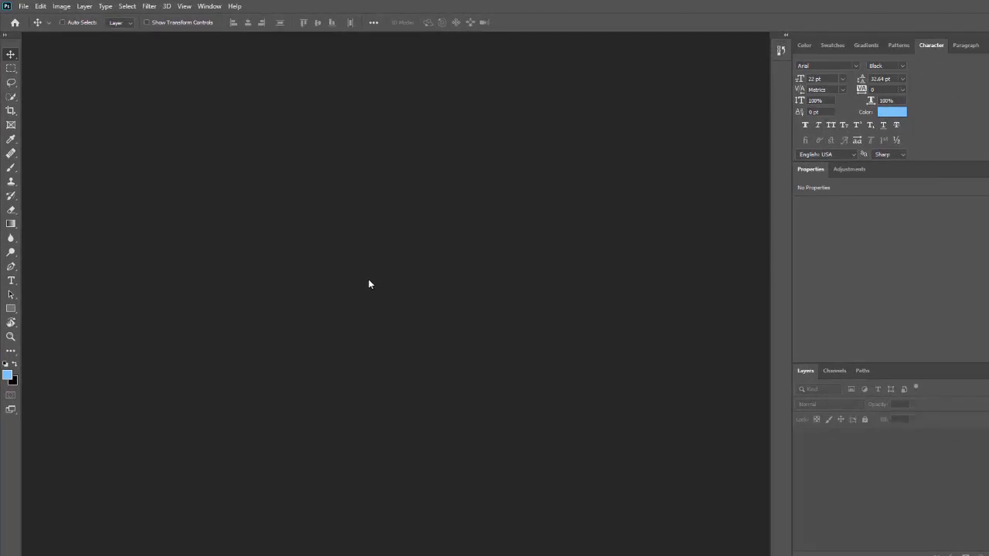
mouse_move(417, 280)
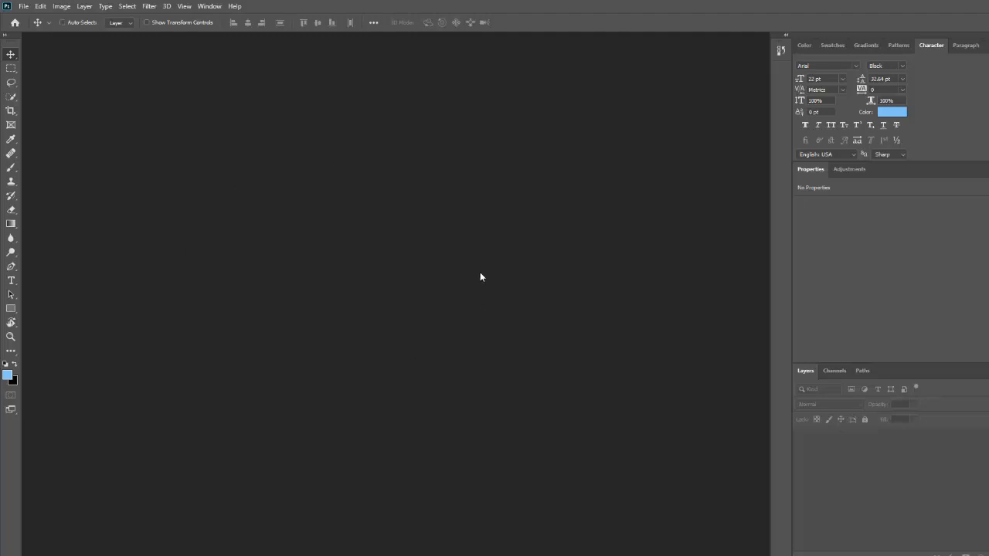
mouse_move(411, 291)
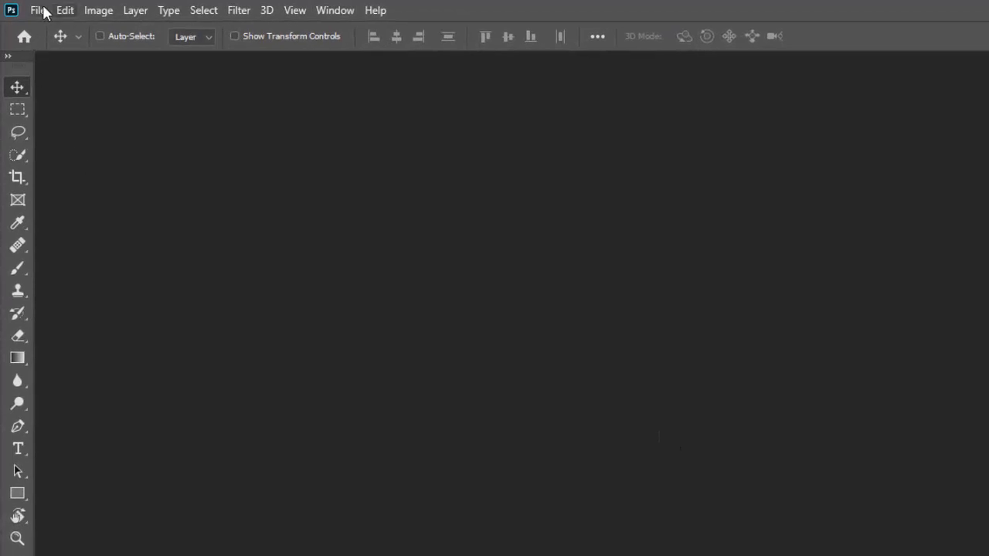
- Start a new blank document from the File menu
click(37, 9)
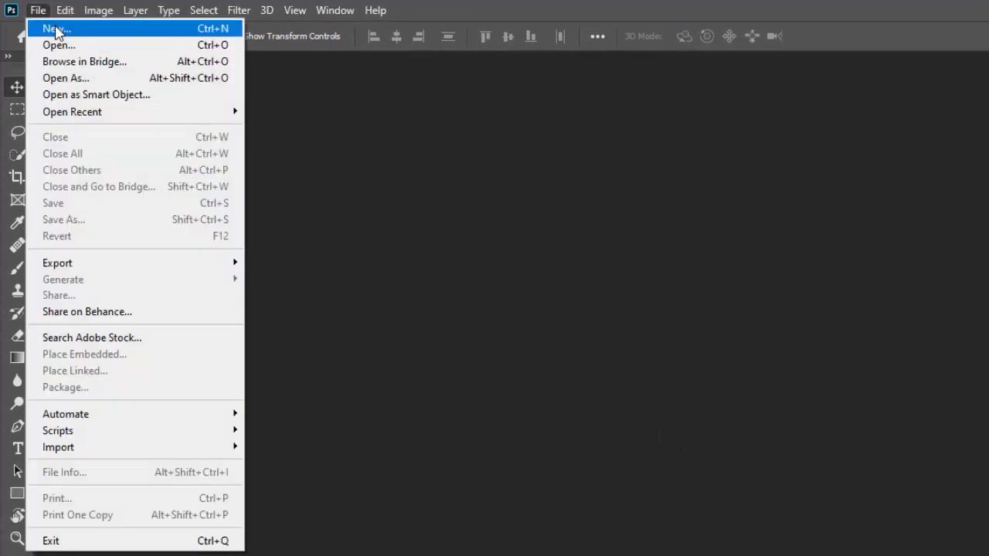
mouse_move(226, 41)
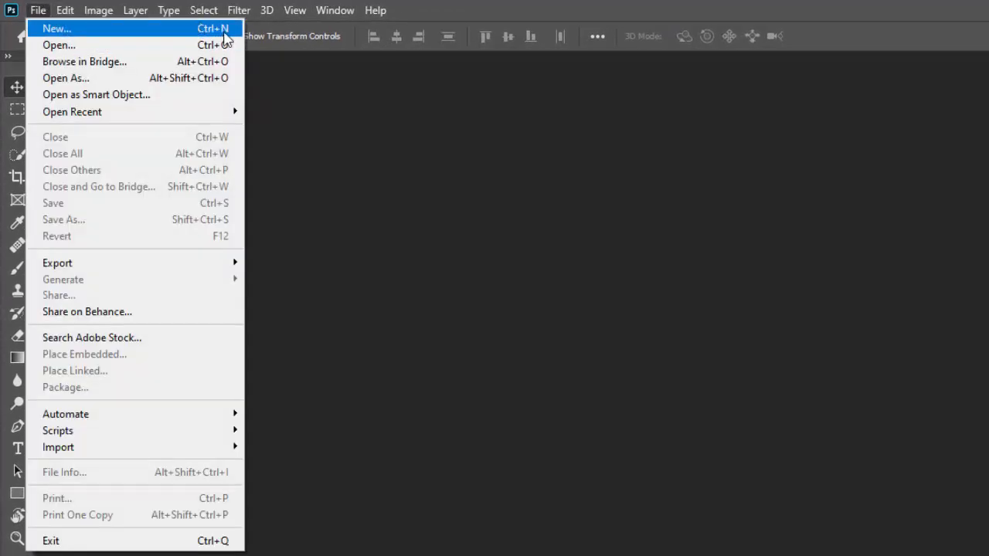
click(56, 28)
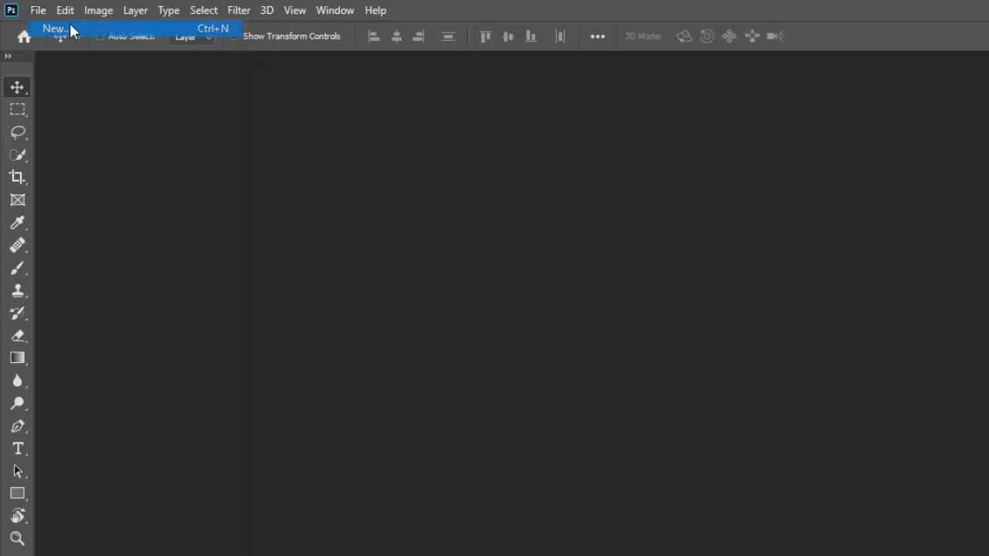
- Create a 1920 × 1080 px, 72 ppi document with a white background from the recent preset
click(53, 28)
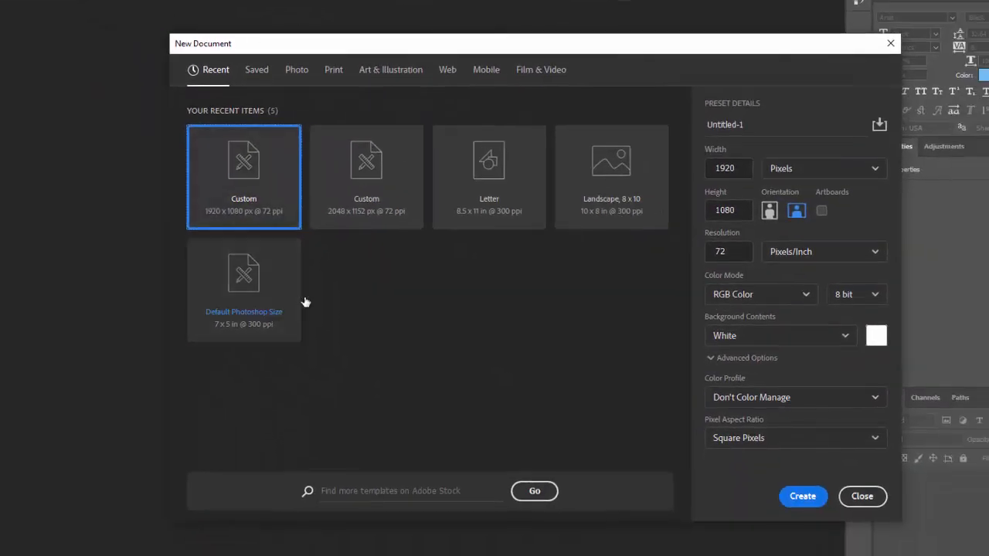
mouse_move(436, 272)
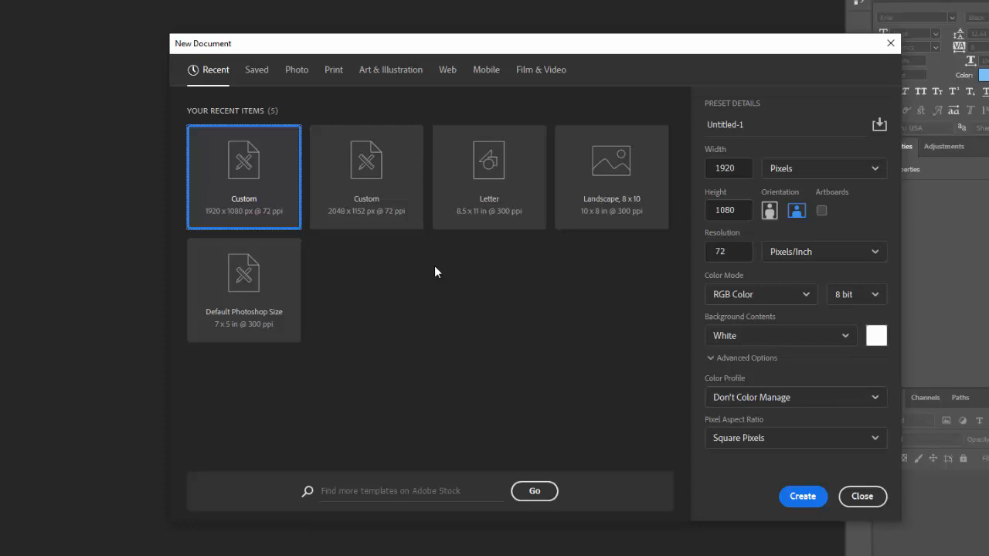
mouse_move(254, 223)
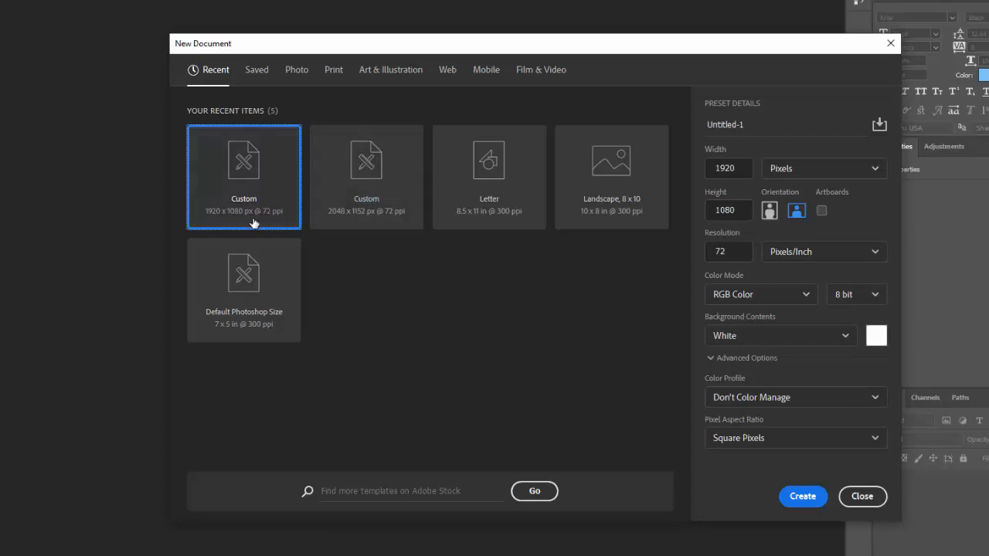
mouse_move(235, 223)
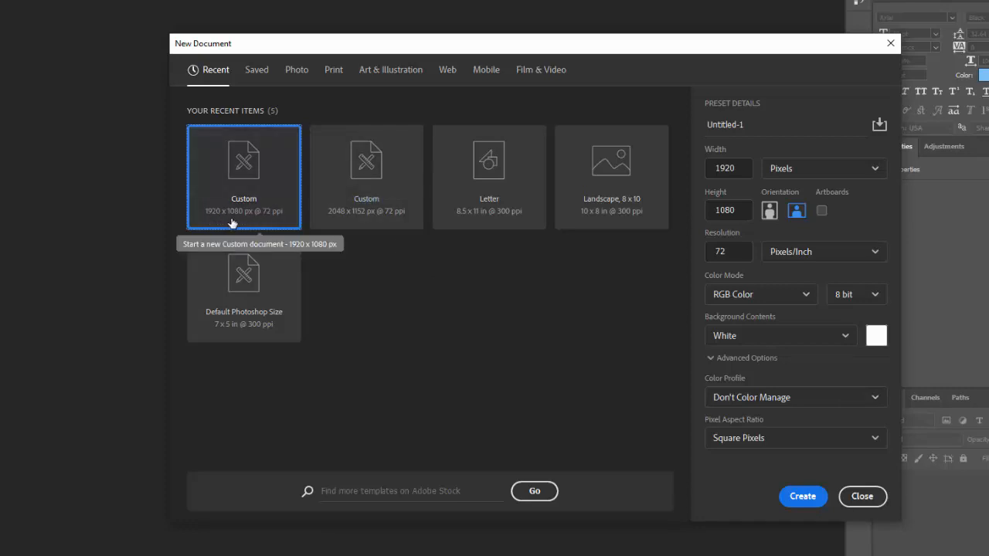
mouse_move(247, 207)
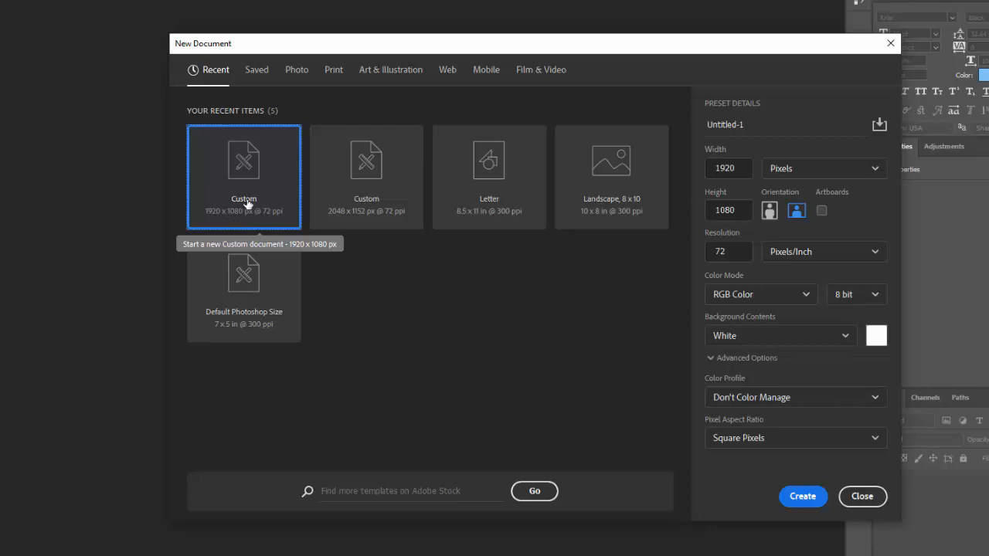
mouse_move(529, 279)
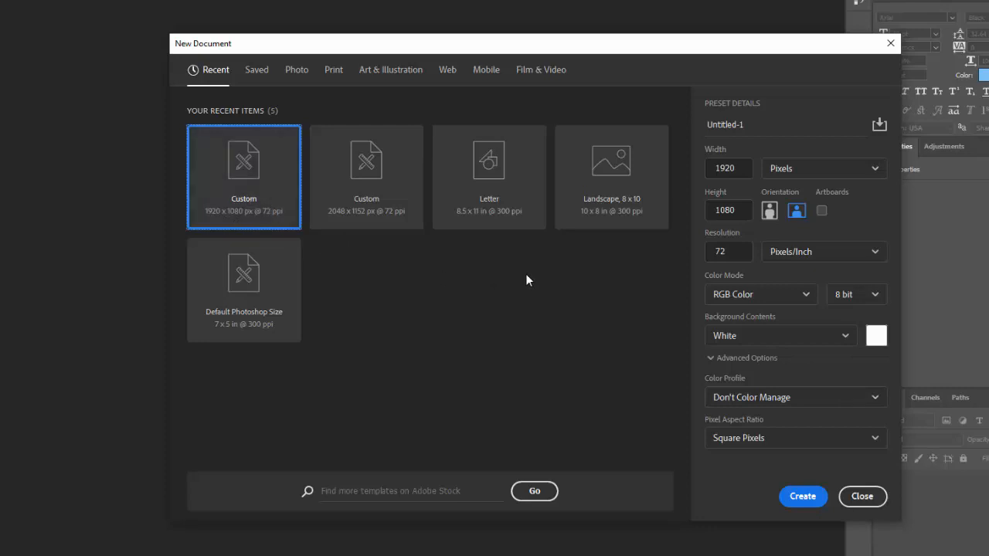
mouse_move(480, 312)
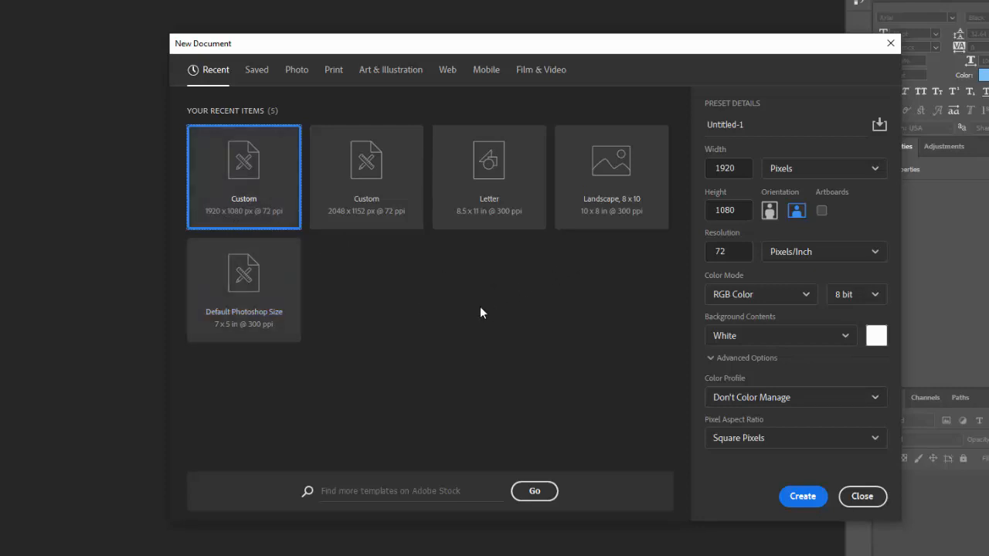
mouse_move(383, 267)
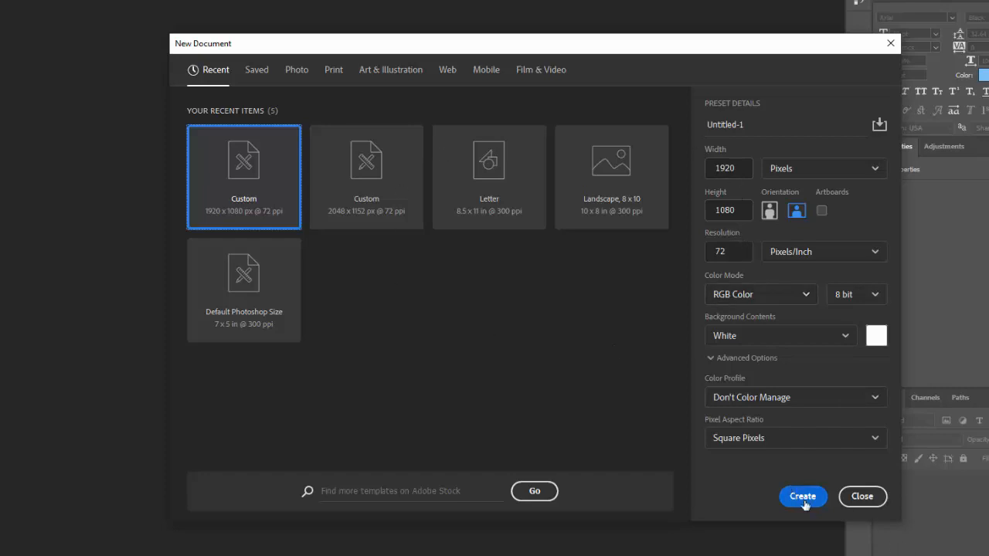
click(802, 497)
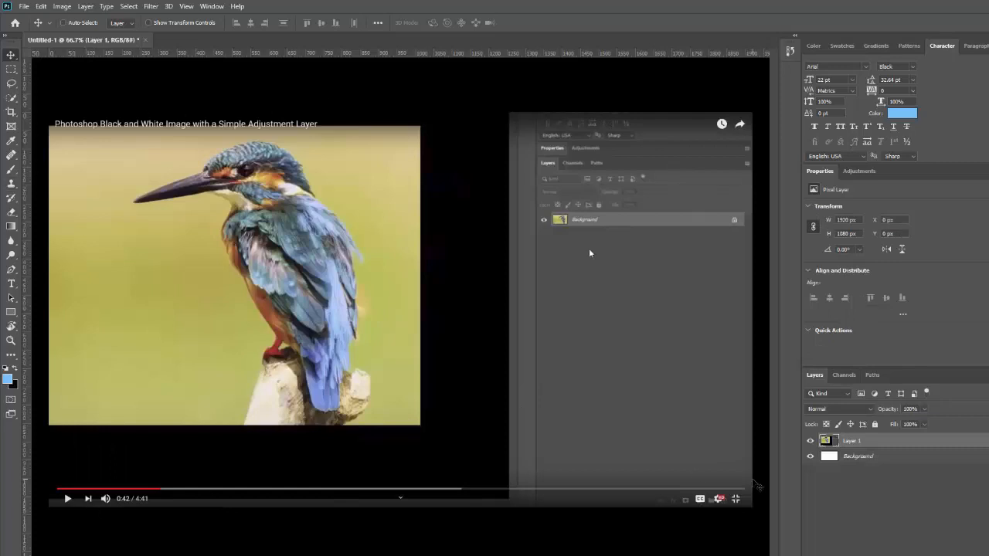
mouse_move(182, 377)
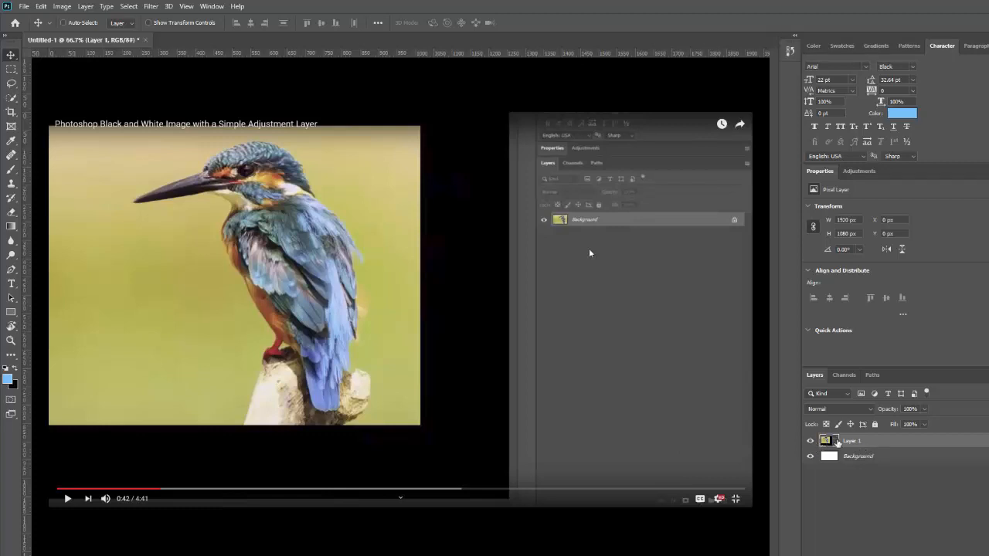
click(810, 442)
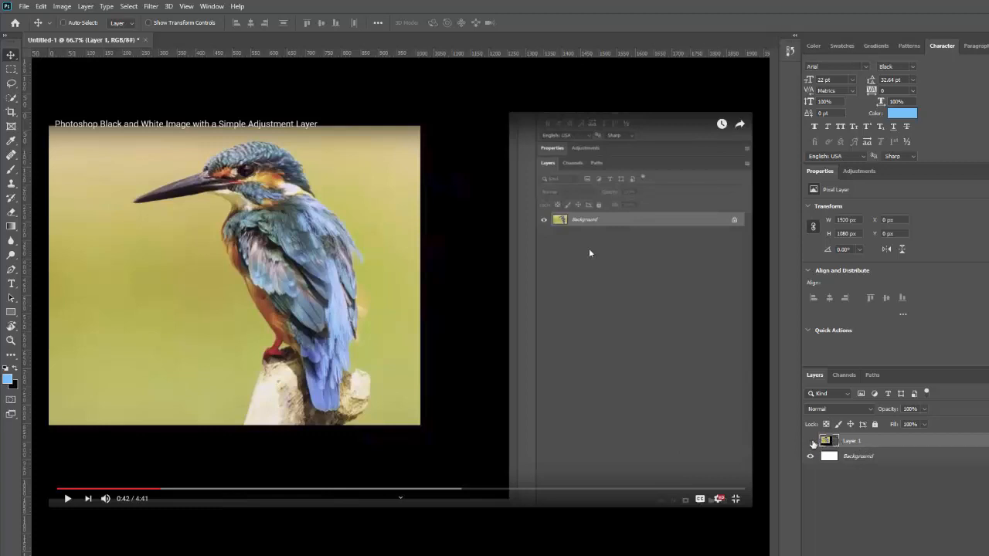
click(810, 440)
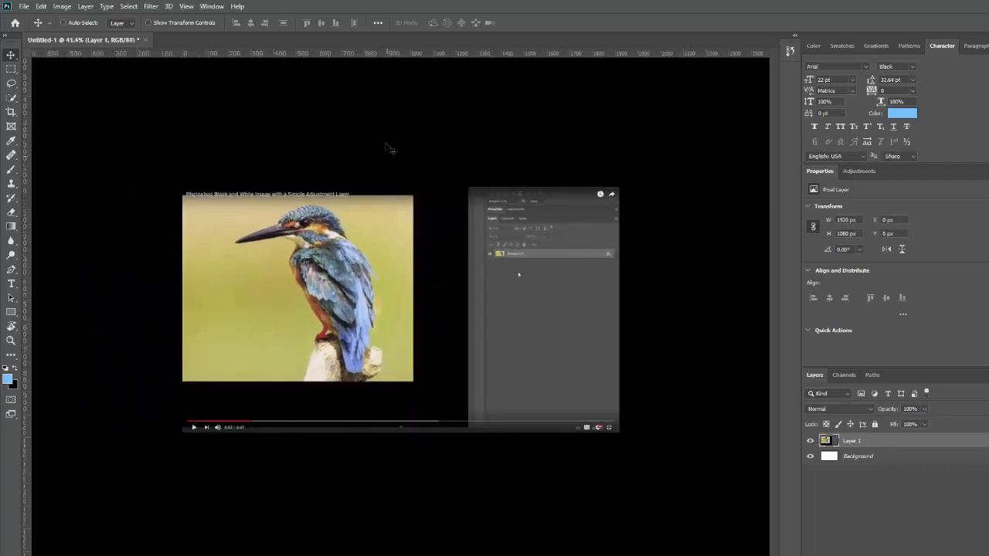
right_click(402, 162)
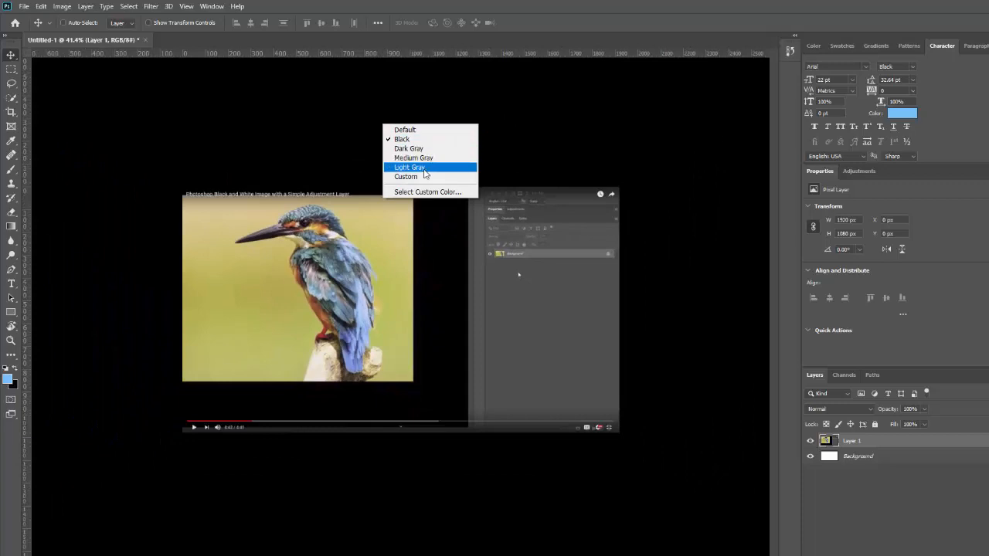
click(410, 167)
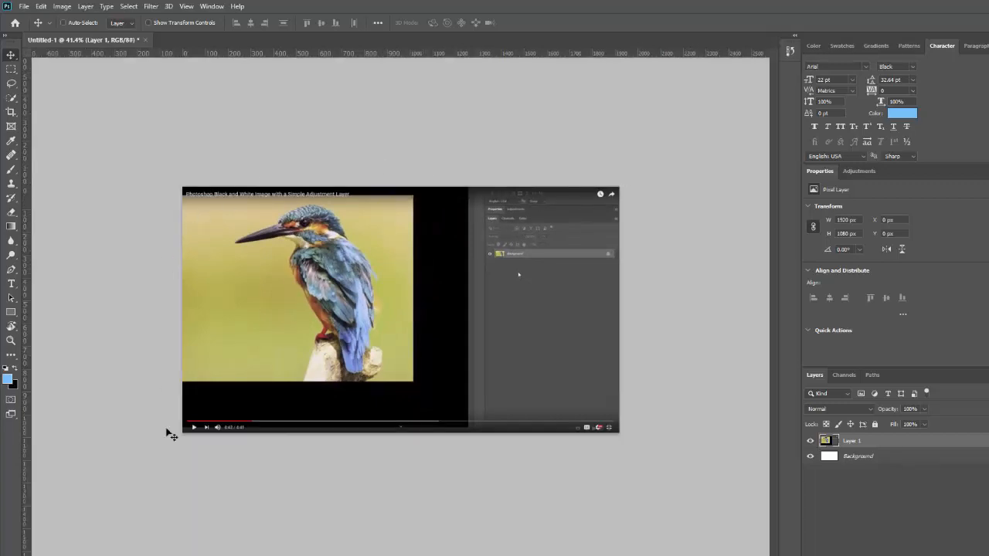
mouse_move(695, 396)
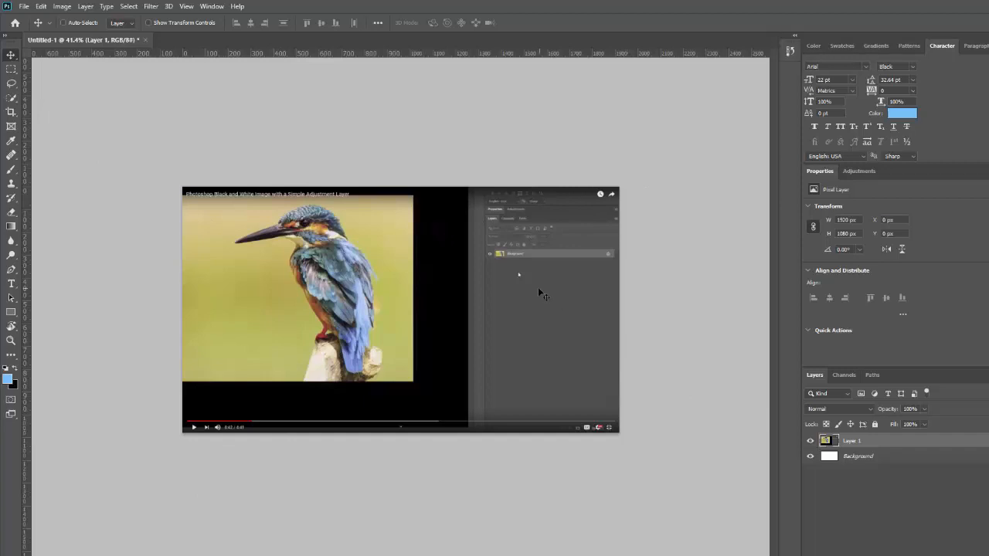
mouse_move(501, 280)
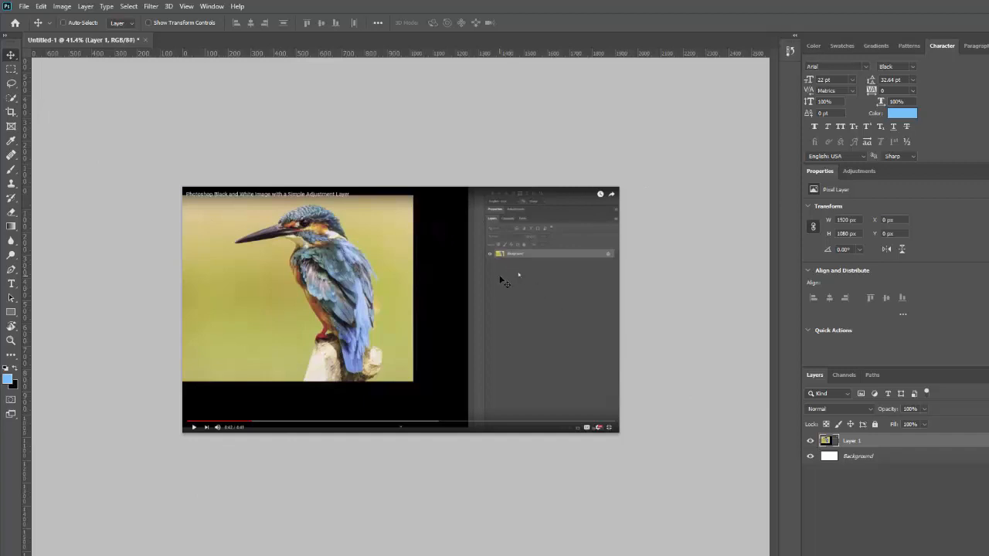
mouse_move(494, 261)
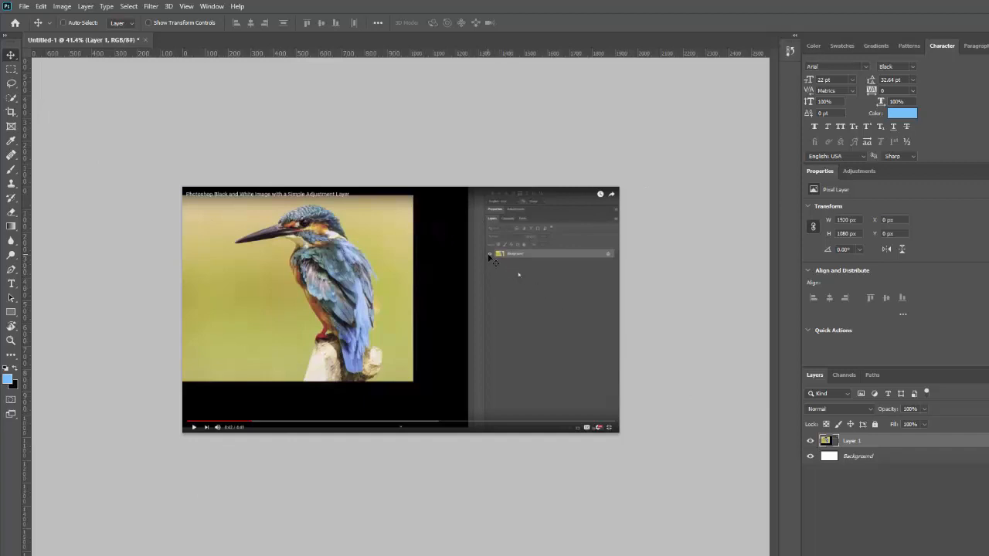
mouse_move(478, 271)
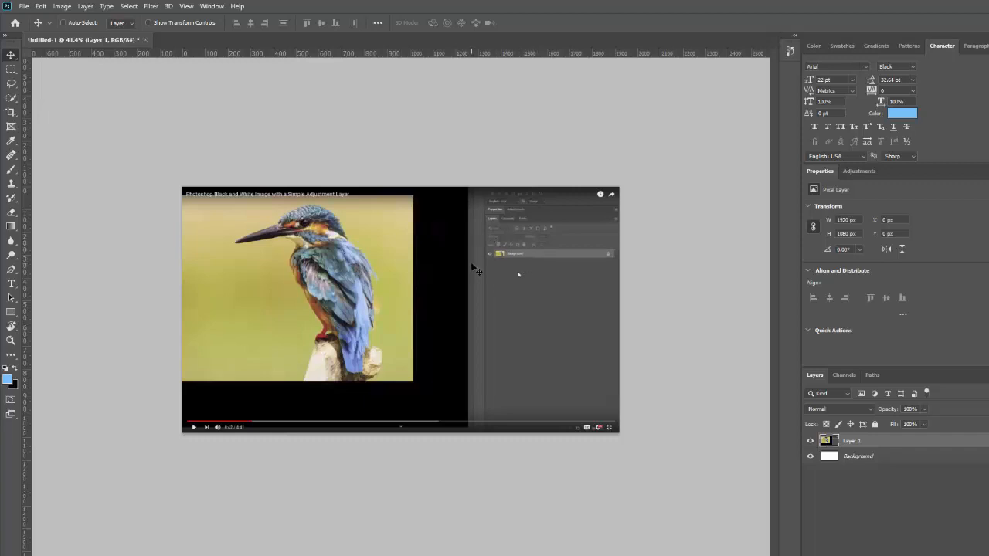
mouse_move(501, 238)
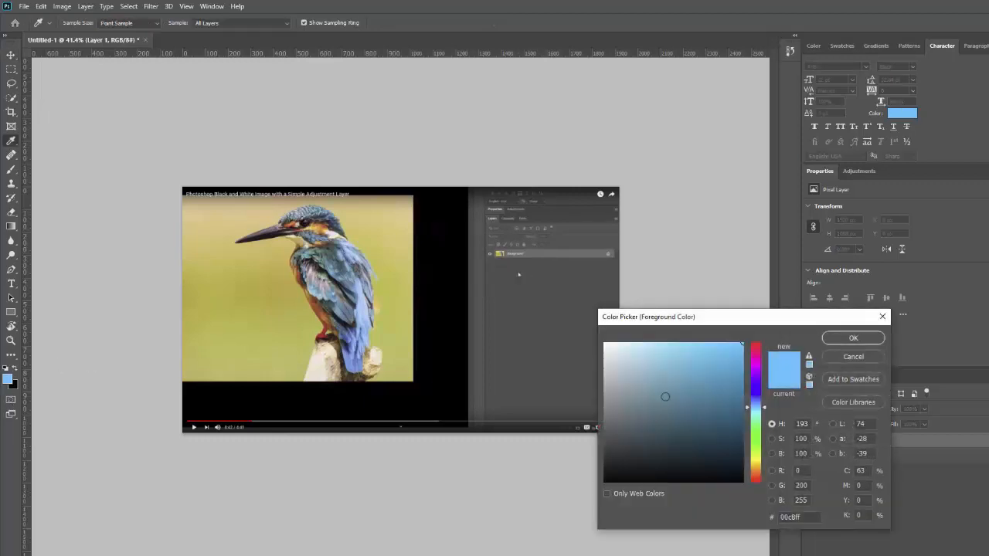
- Set the foreground colour to red and brush a circle around the layer entry in the screenshot
click(754, 347)
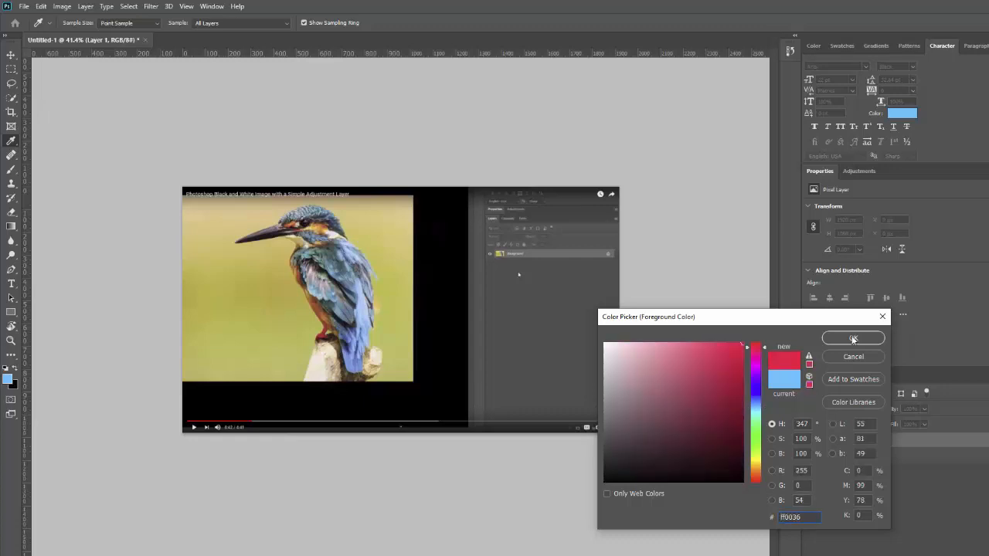
click(853, 339)
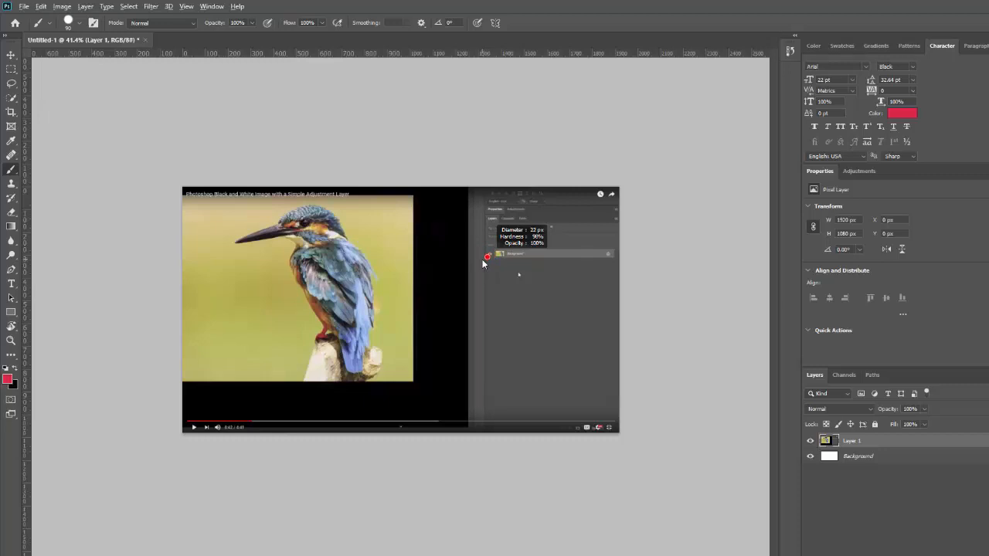
drag(479, 250, 541, 247)
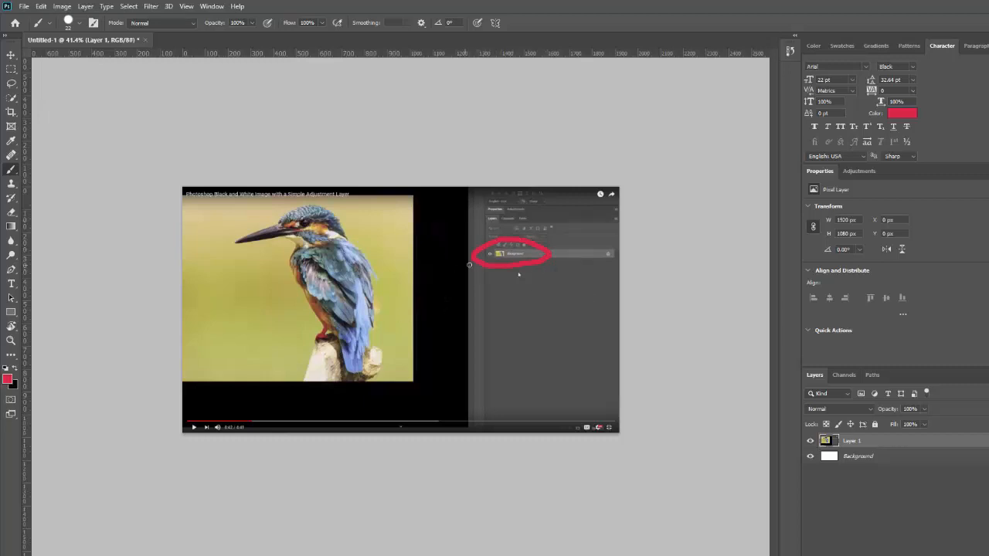
mouse_move(450, 301)
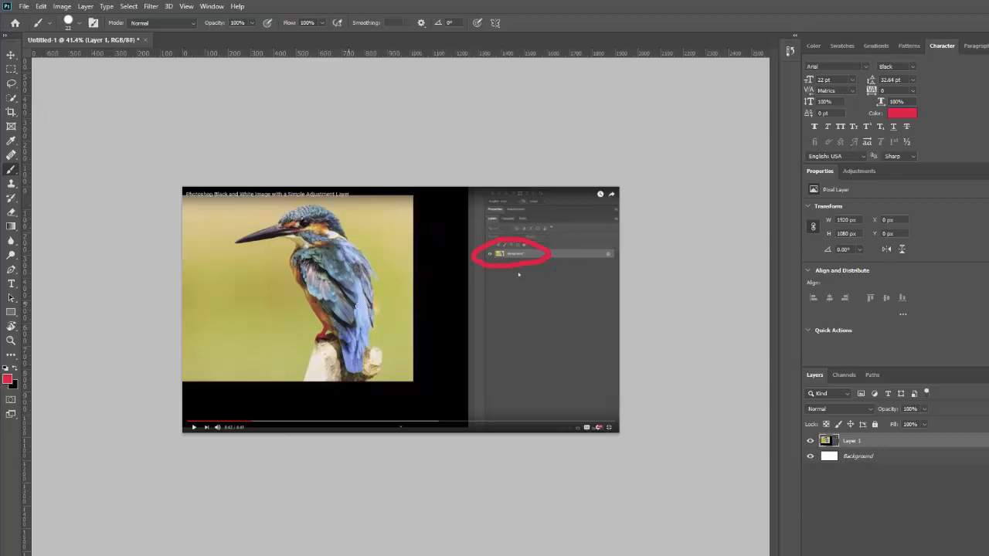
mouse_move(82, 54)
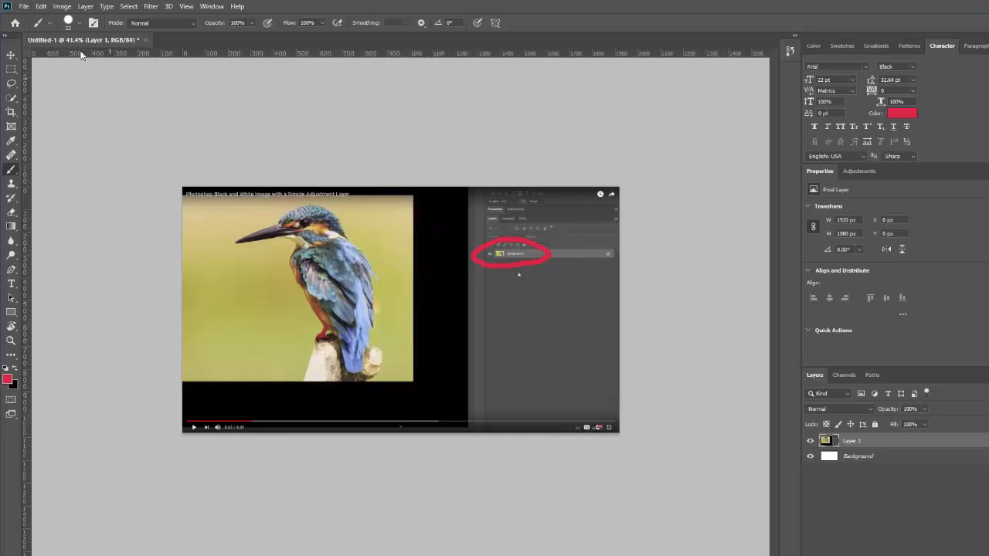
- Export the annotated screenshot as a JPEG named 'bird'
click(25, 6)
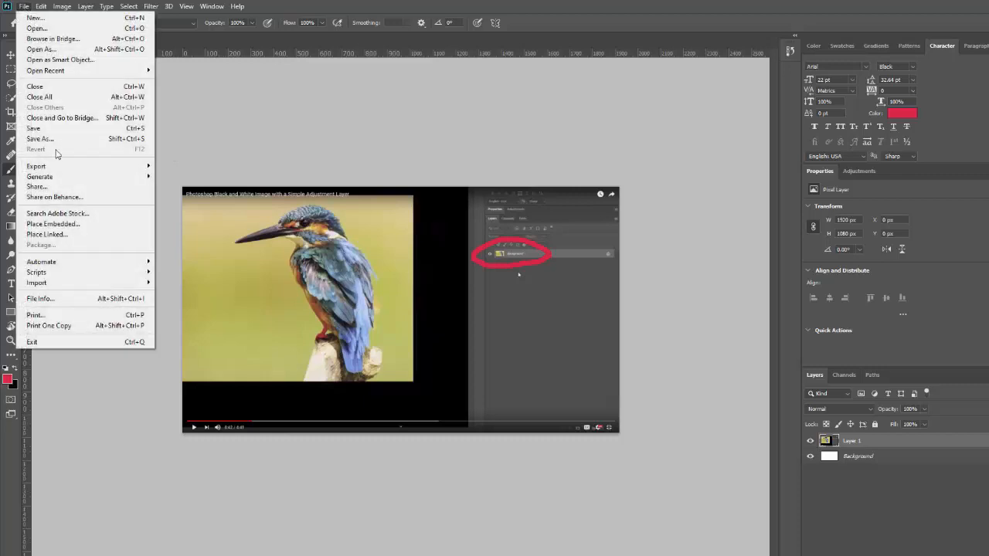
mouse_move(37, 167)
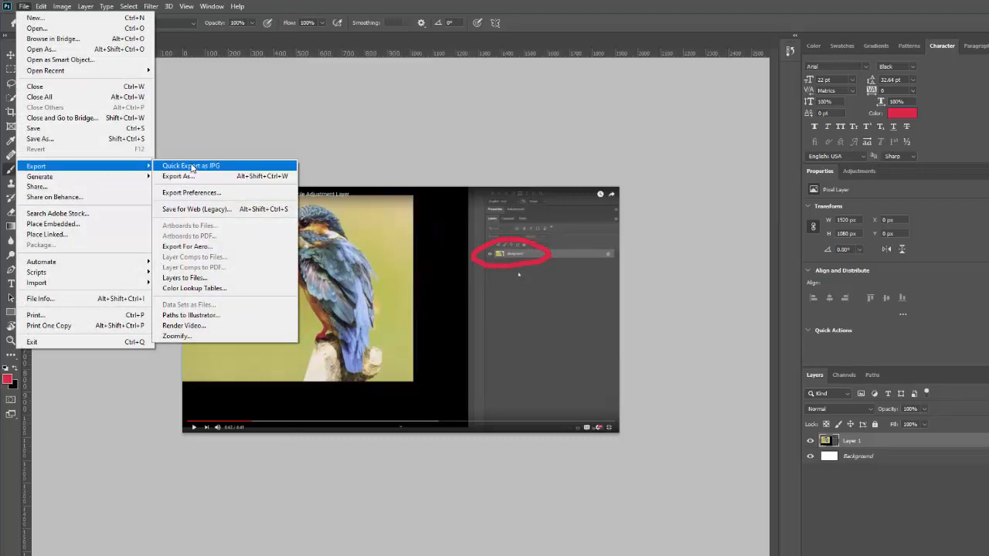
mouse_move(204, 169)
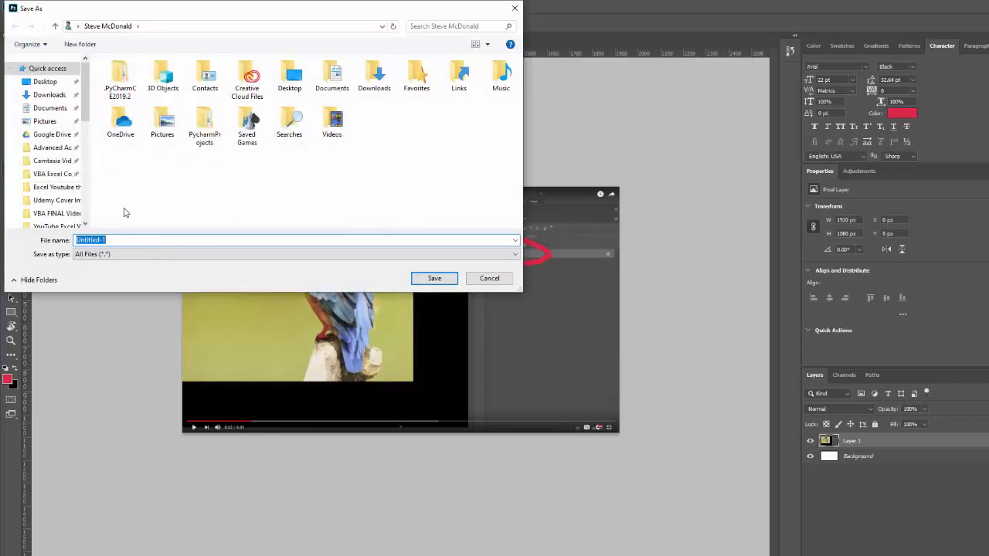
text(bird)
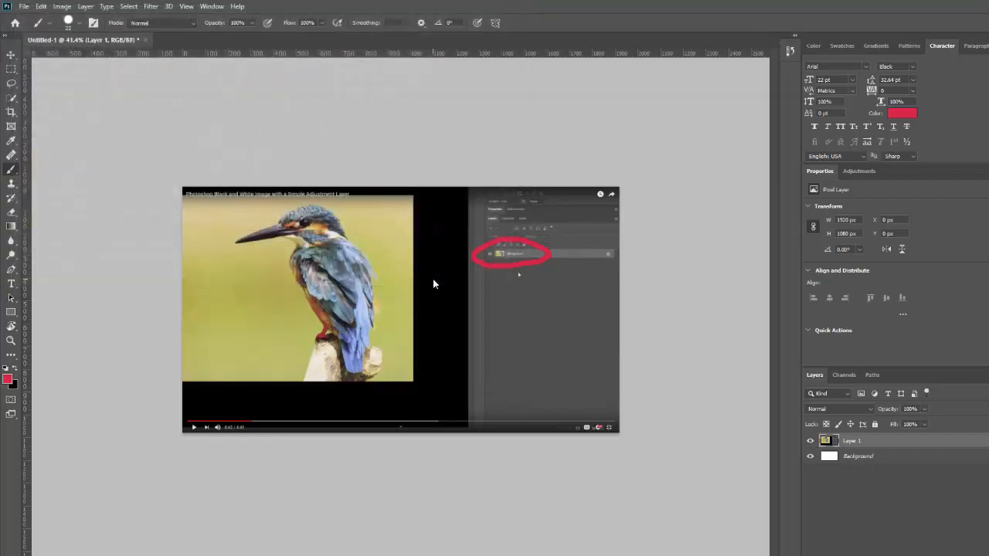
mouse_move(269, 282)
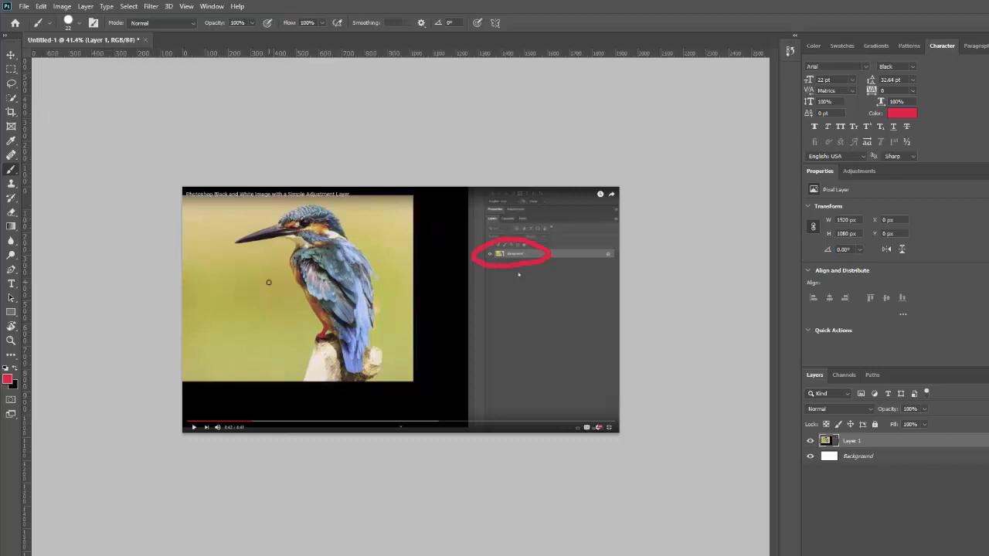
mouse_move(24, 9)
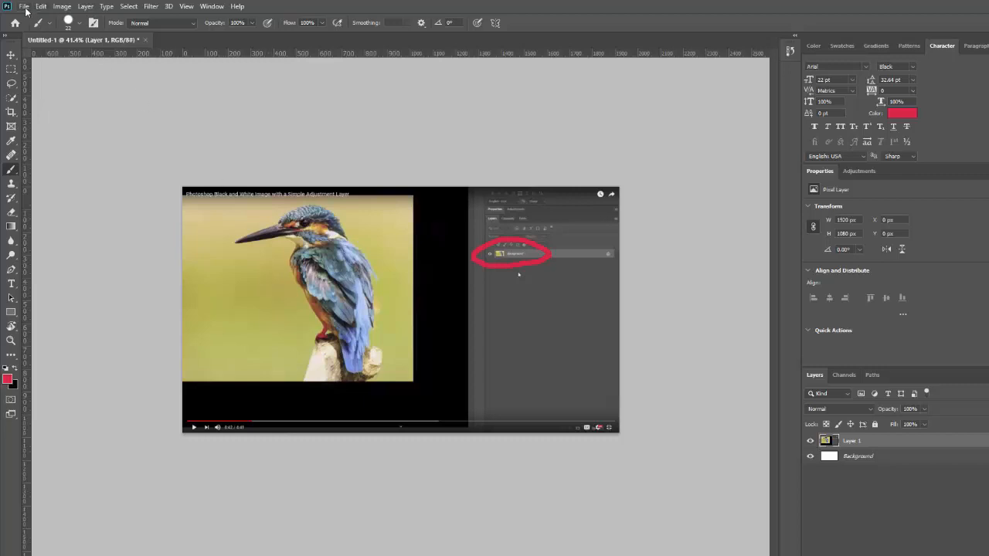
click(25, 6)
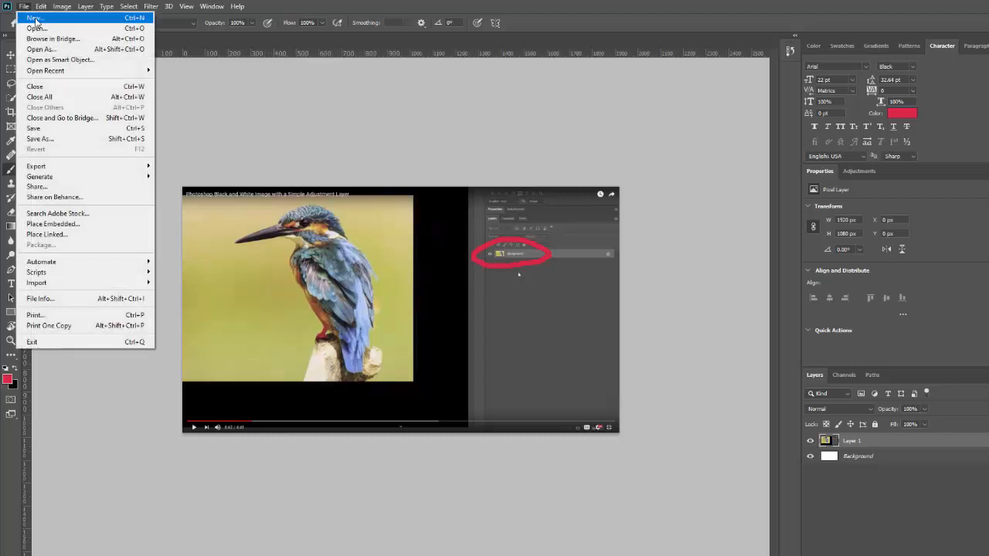
click(34, 17)
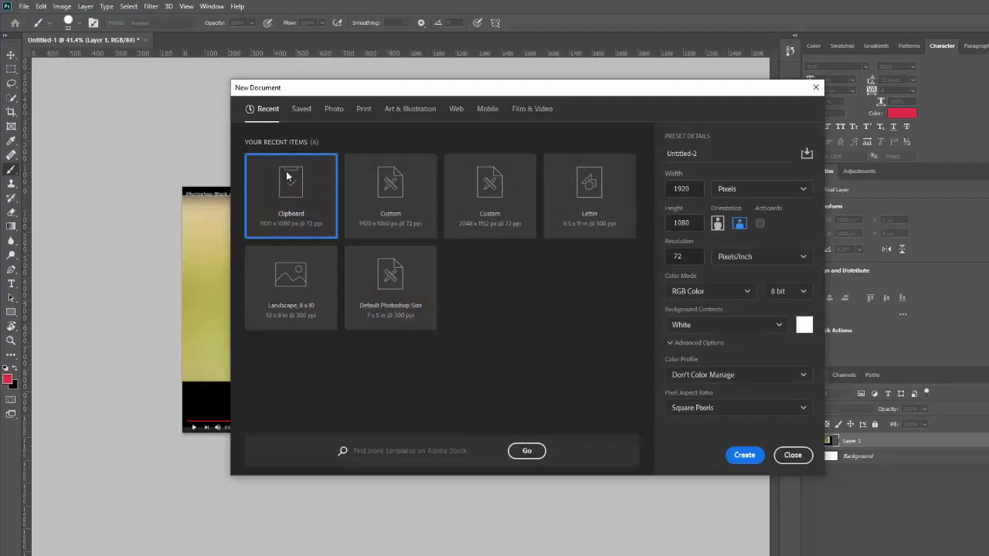
mouse_move(291, 207)
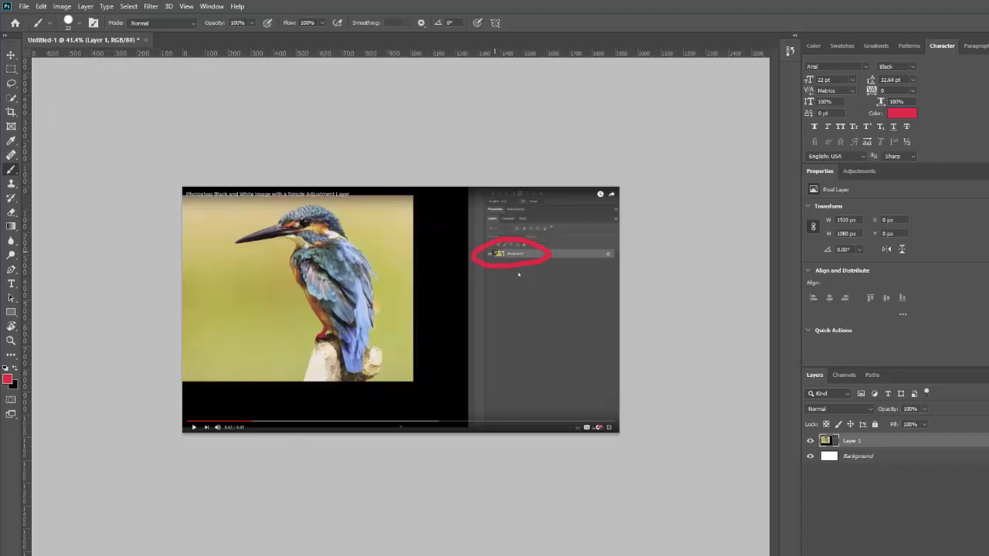
mouse_move(498, 285)
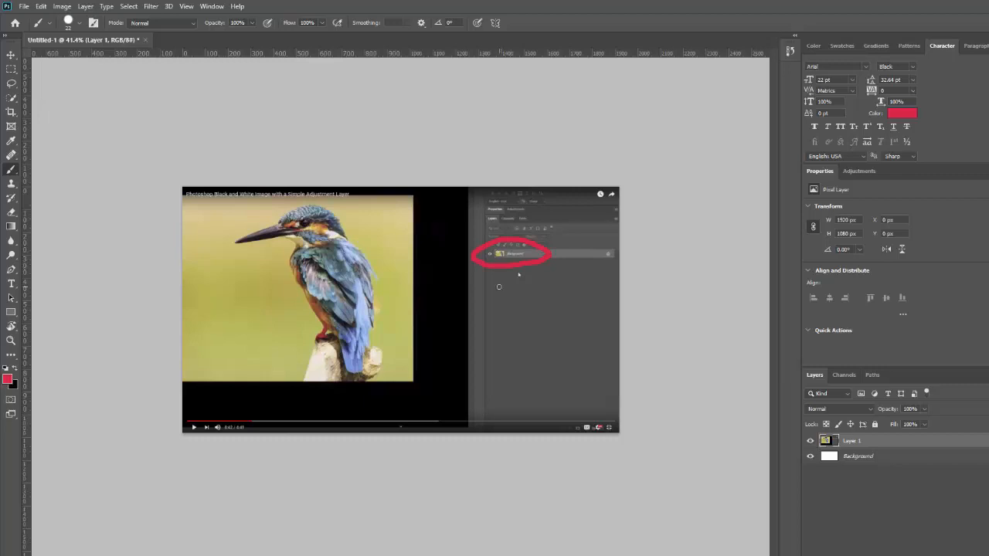